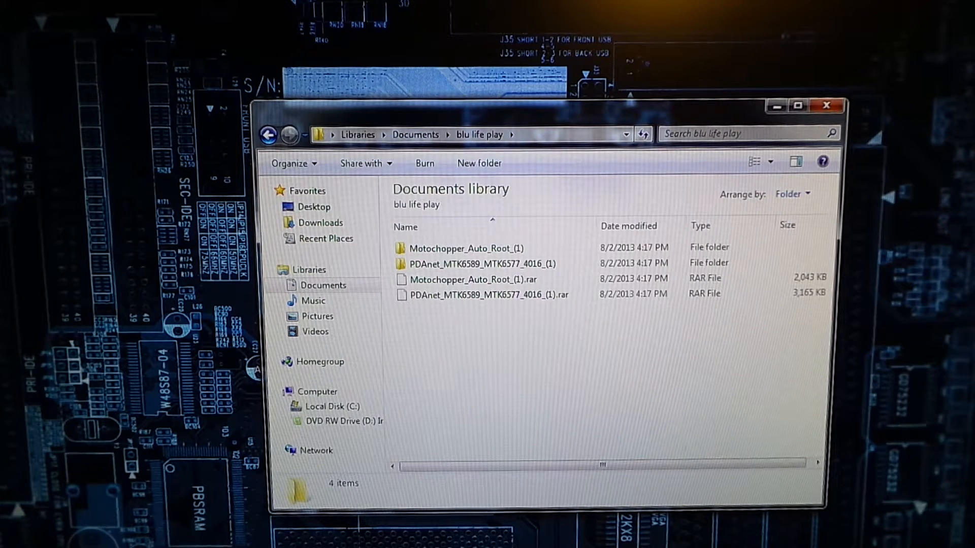
mouse_move(445, 318)
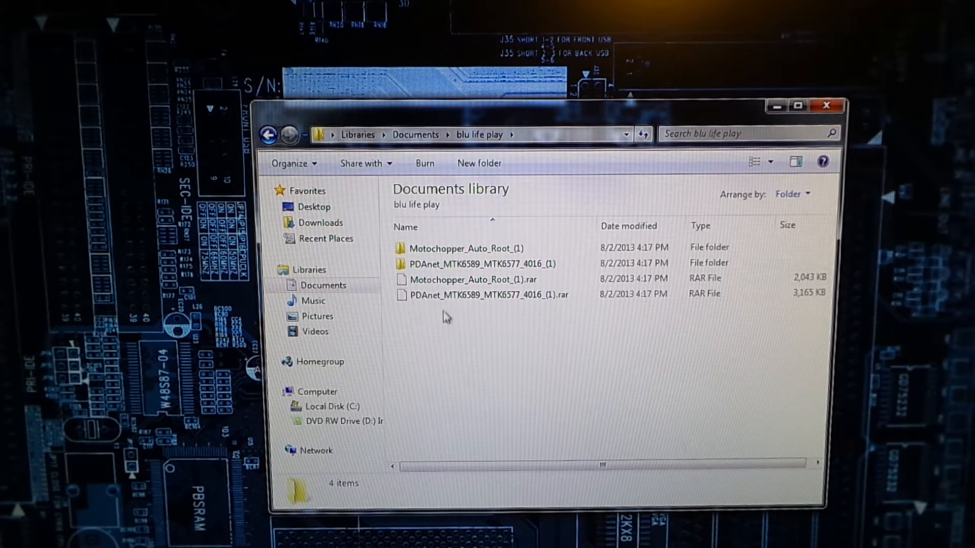
- Look inside the PDAnet_MTK6589_MTK6577_4016_(1) folder, then return to the blu life play folder
right_click(480, 295)
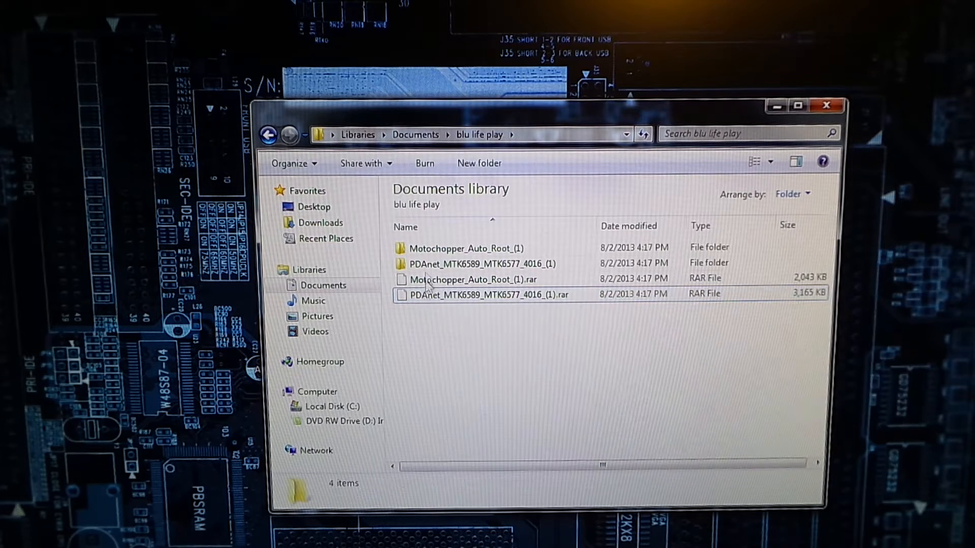
double_click(477, 264)
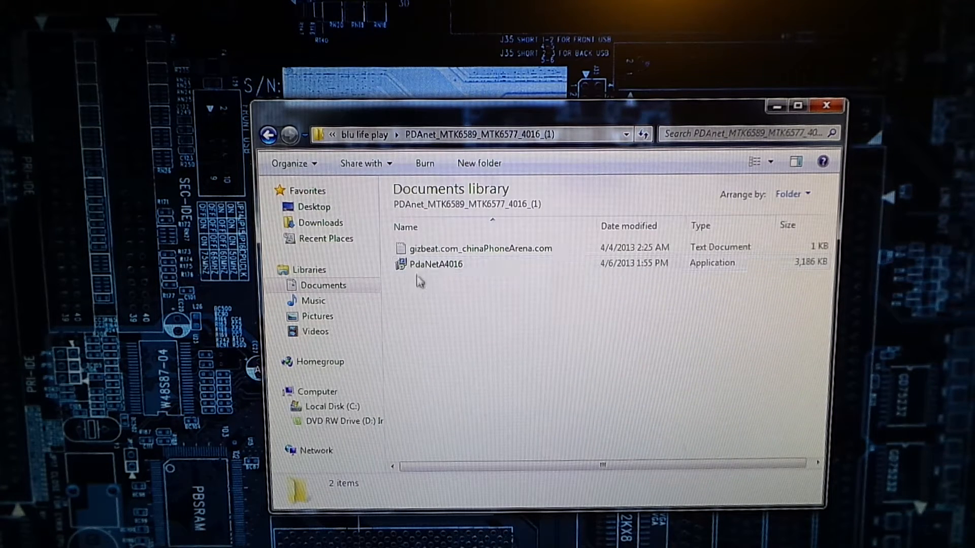
right_click(437, 264)
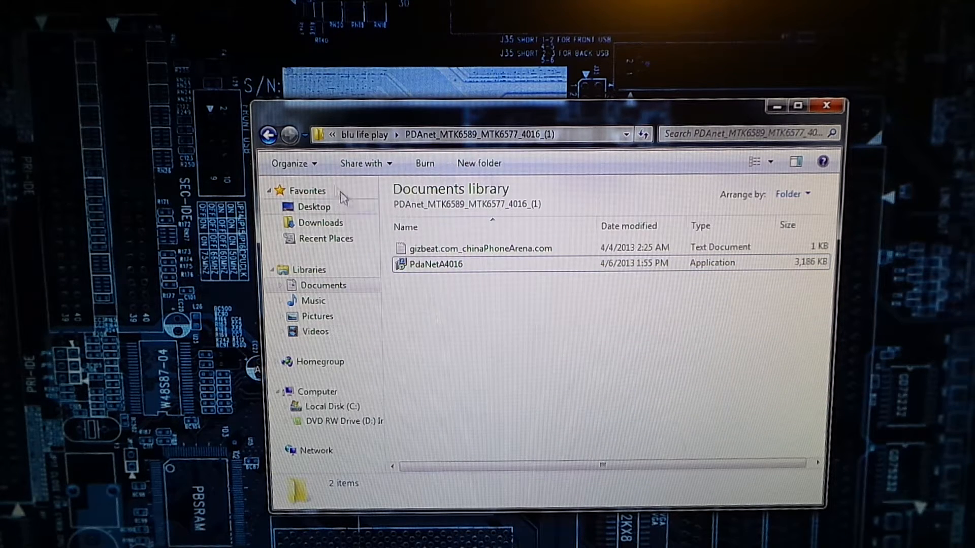
left_click(267, 134)
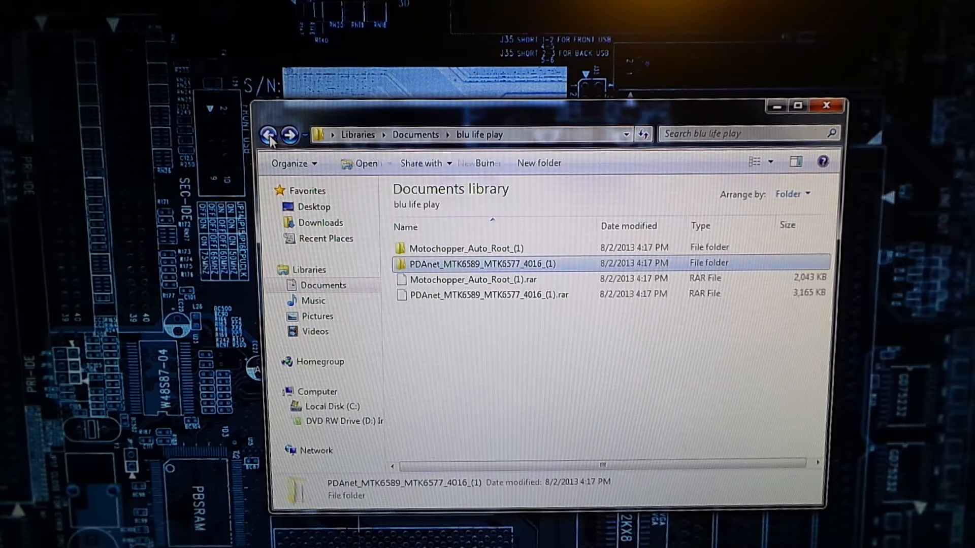
- Go into Motochopper_Auto_Root_(1) and its inner Motochopper_Auto_Root folder and select the run batch file
double_click(464, 248)
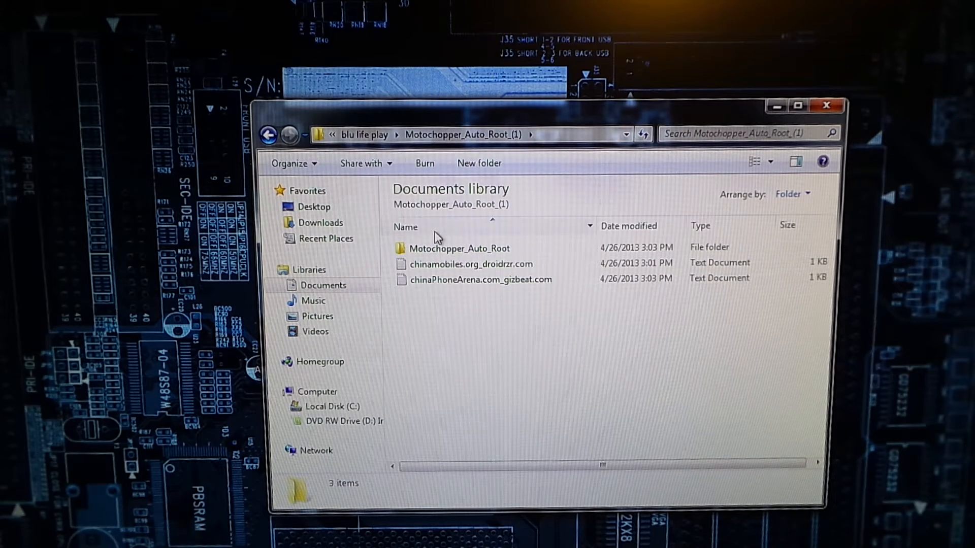
double_click(459, 248)
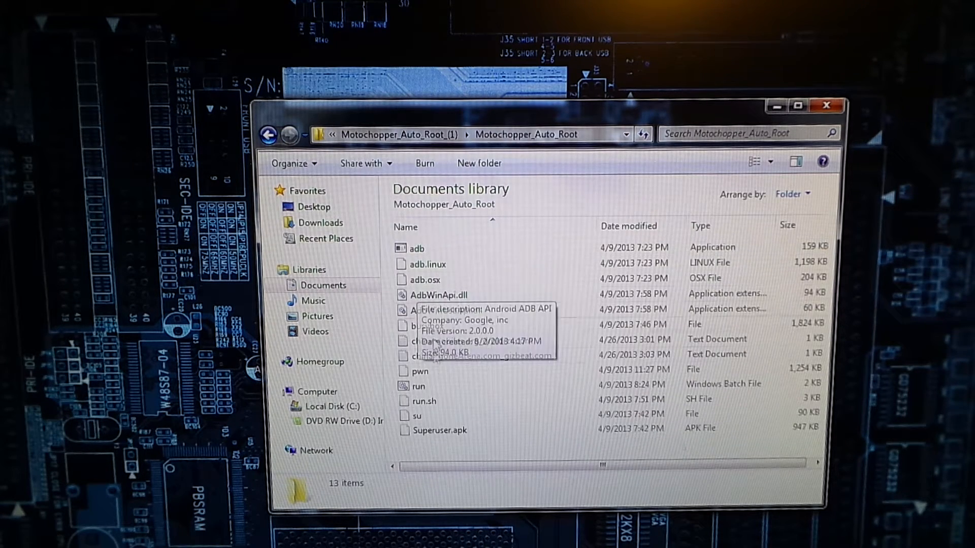
left_click(421, 386)
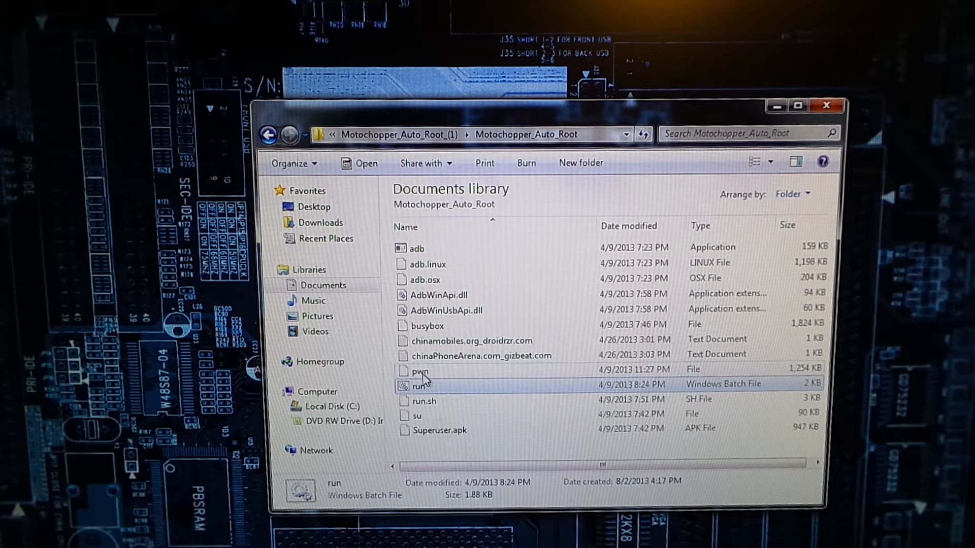
mouse_move(421, 371)
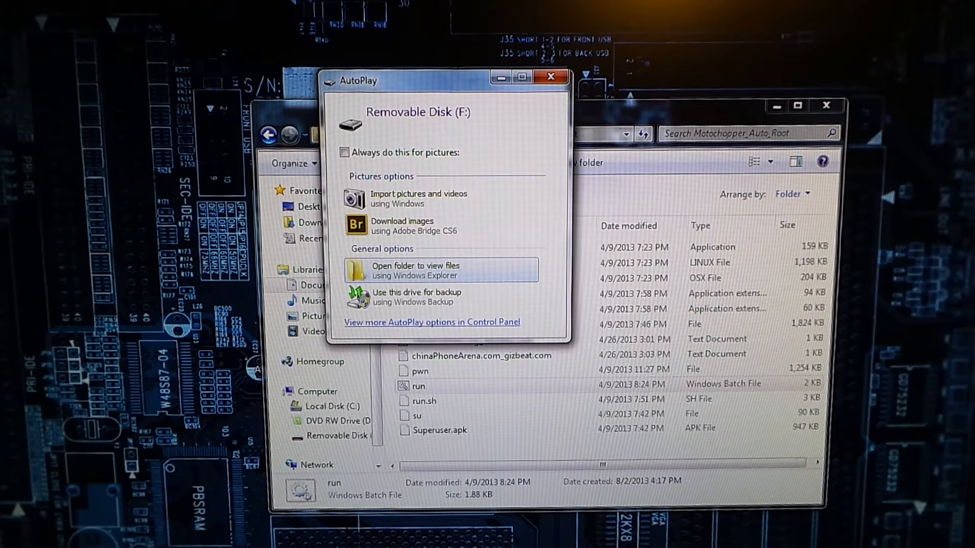
left_click(439, 270)
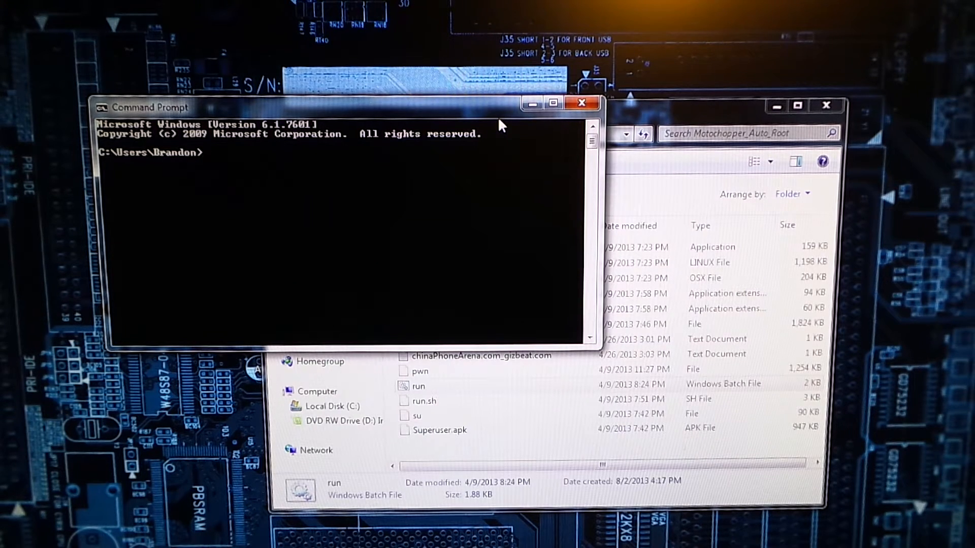
- Run 'adb devices' so the phone's serial is listed as an attached device
type("adb dev")
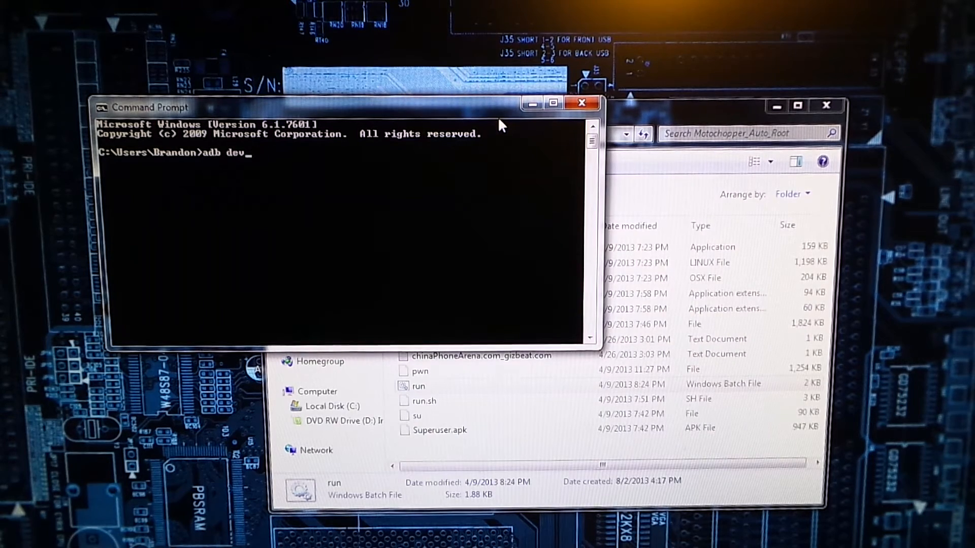
key("Return")
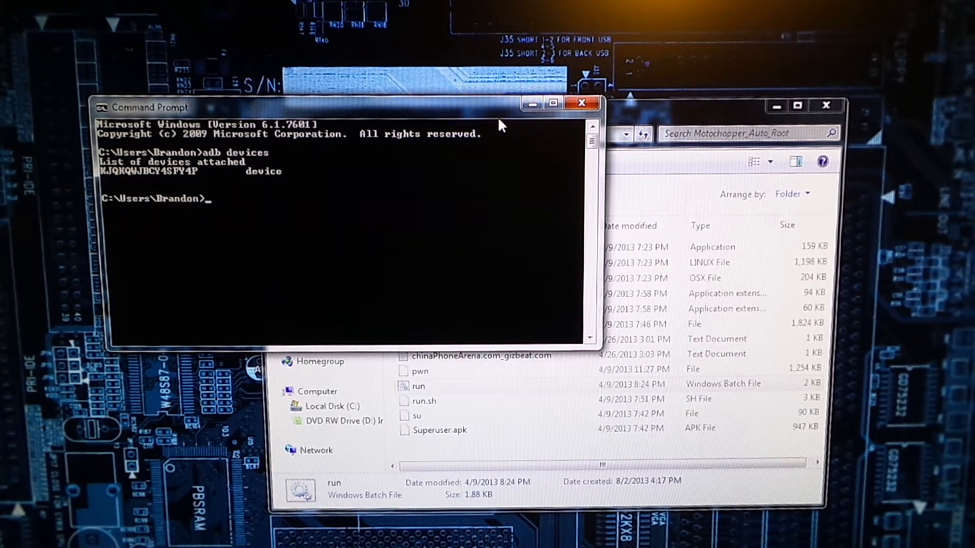
mouse_move(560, 68)
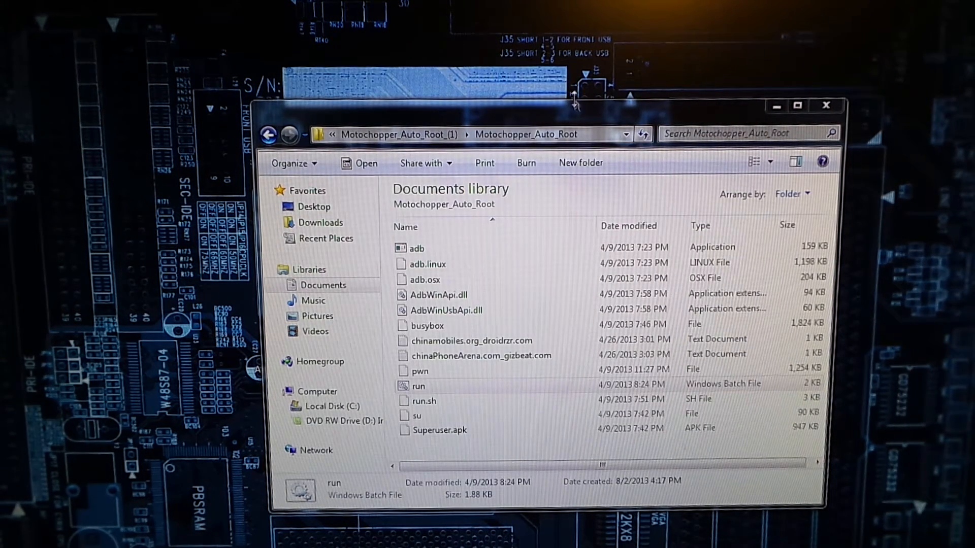
mouse_move(591, 214)
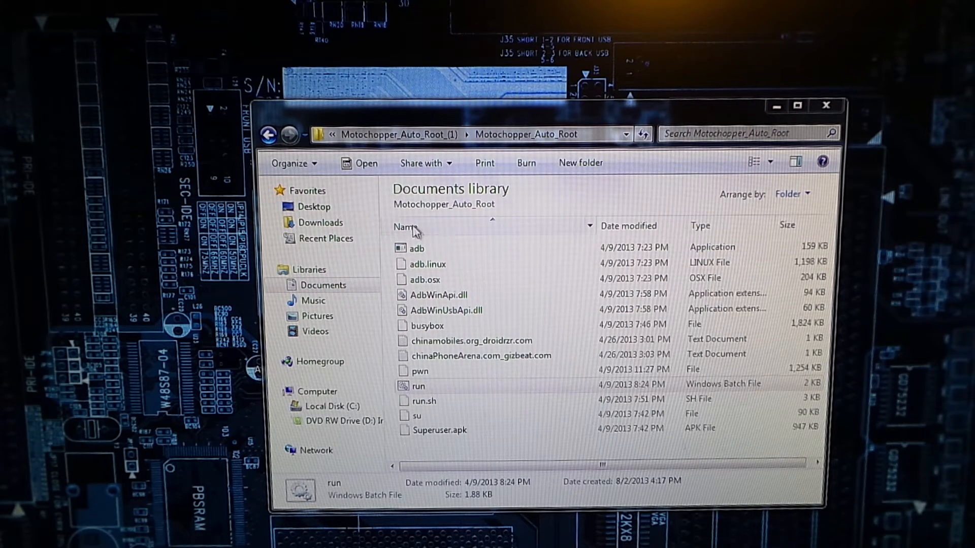
- Launch run.bat from the Motochopper_Auto_Root folder to start the rooting script
left_click(420, 386)
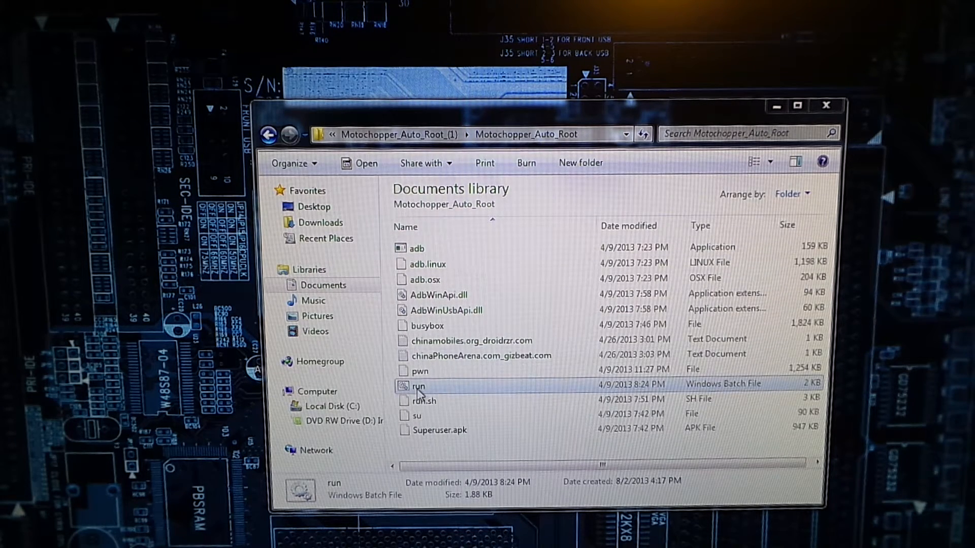
double_click(420, 386)
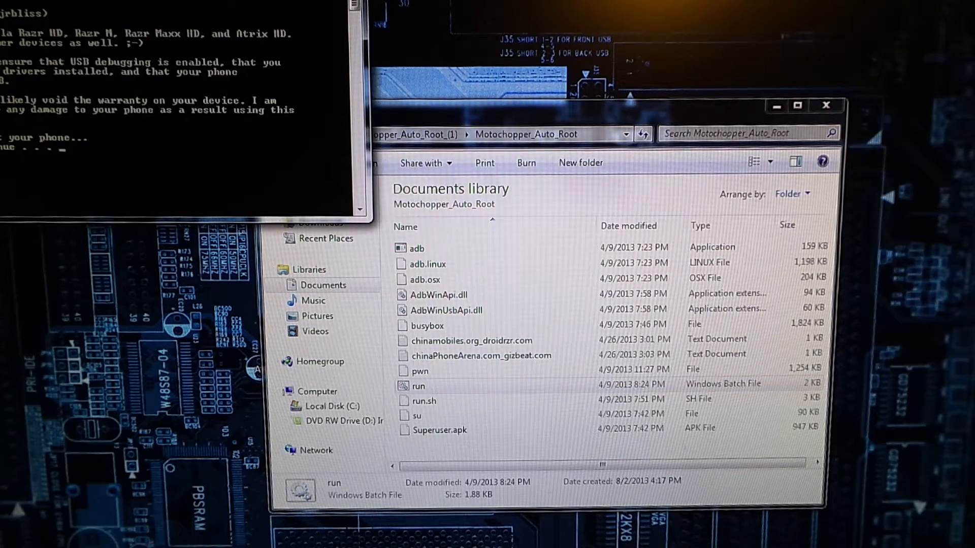
- Continue the root script until it reports 'Success!' and 'Exploit complete' for the phone
double_click(418, 386)
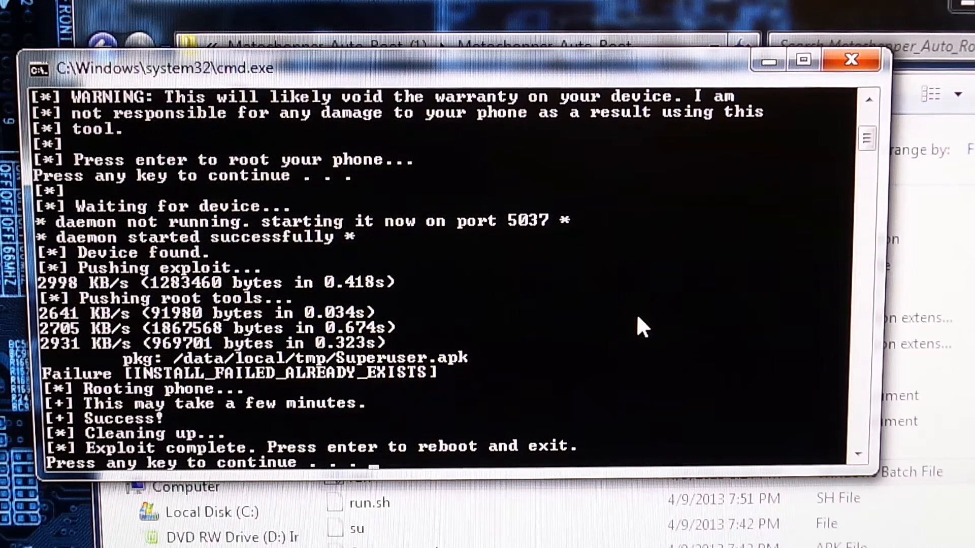
scroll("down", 3)
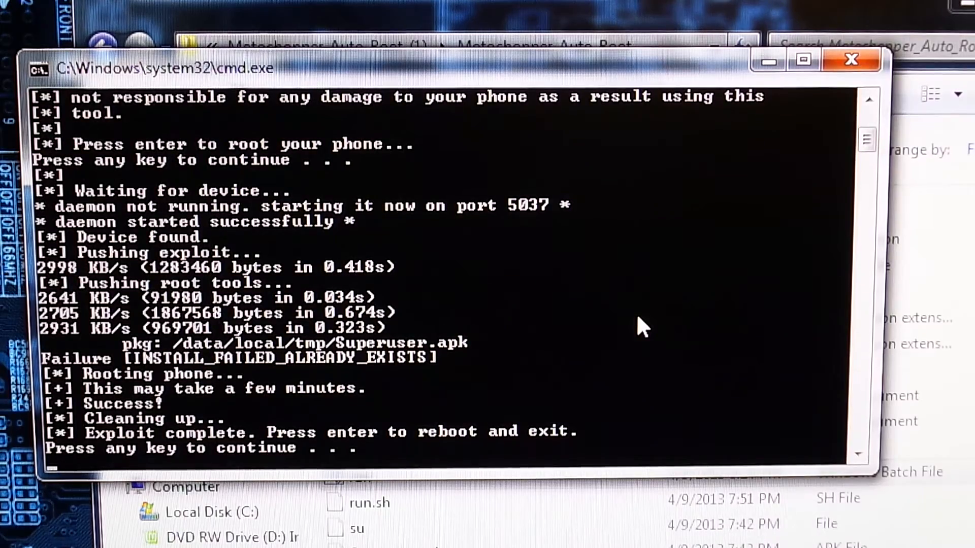